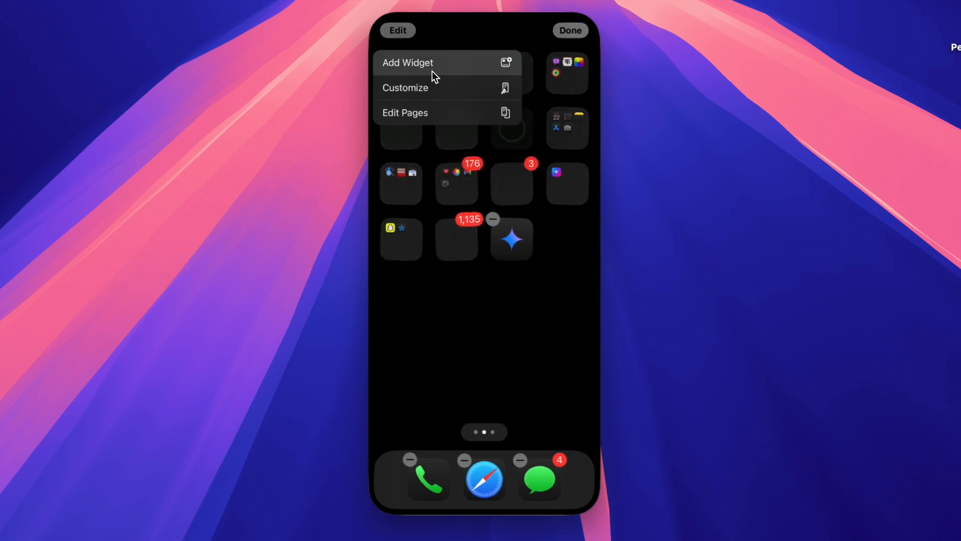
- Switch the Home Screen icons to Large size in the Dark appearance style
left_click(404, 87)
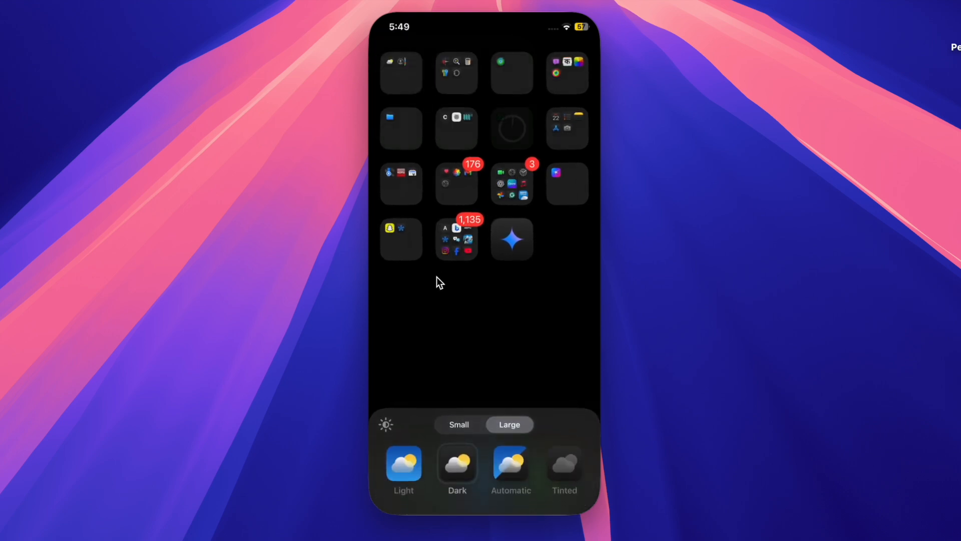
left_click(459, 425)
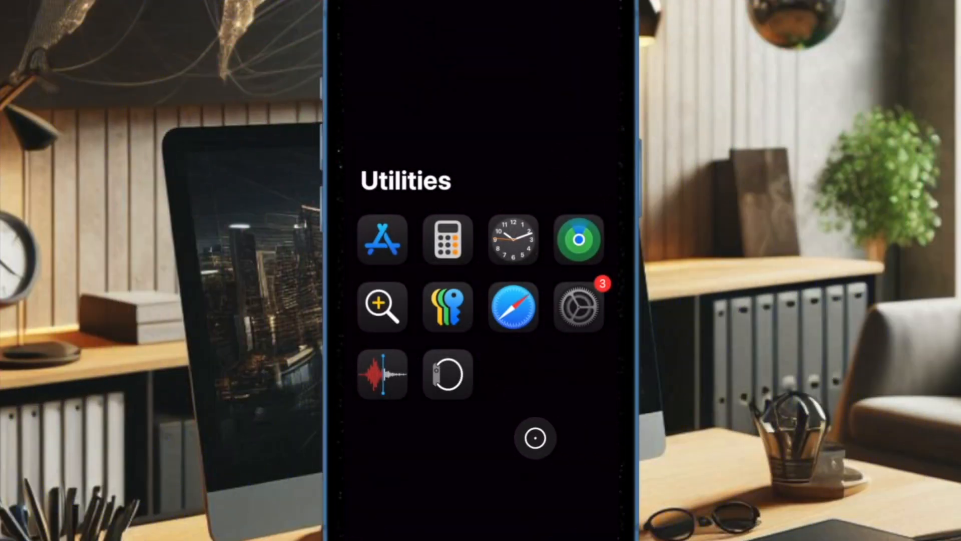
- Reach Background App Refresh under Settings > General from the Utilities folder
left_click(577, 307)
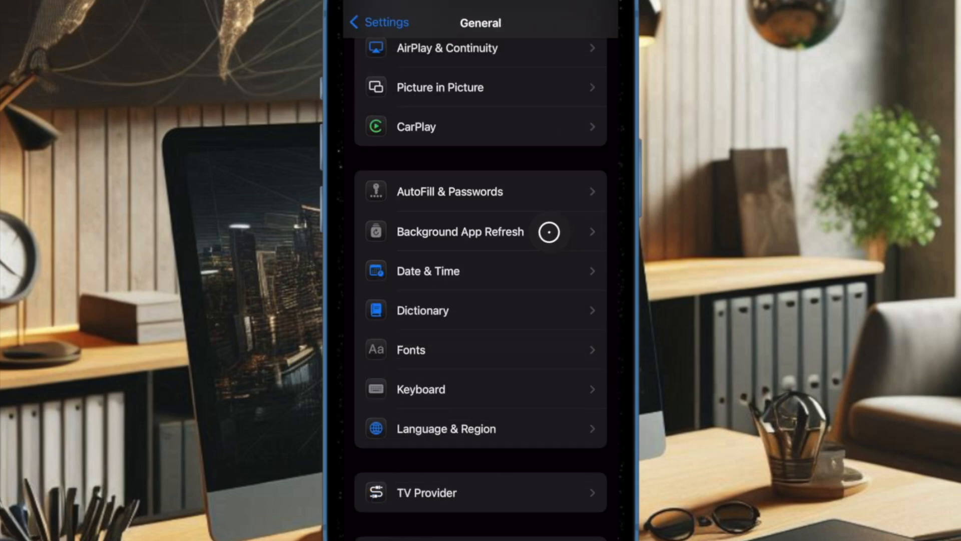
left_click(461, 231)
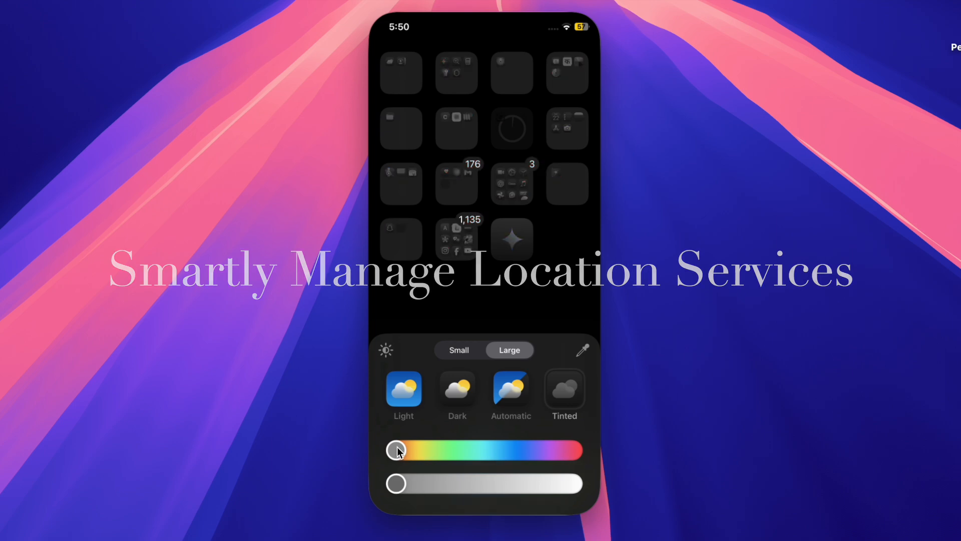
- Apply the Tinted icon style and shift the hue slider toward a greyscale tone
left_click_drag(398, 451, 549, 451)
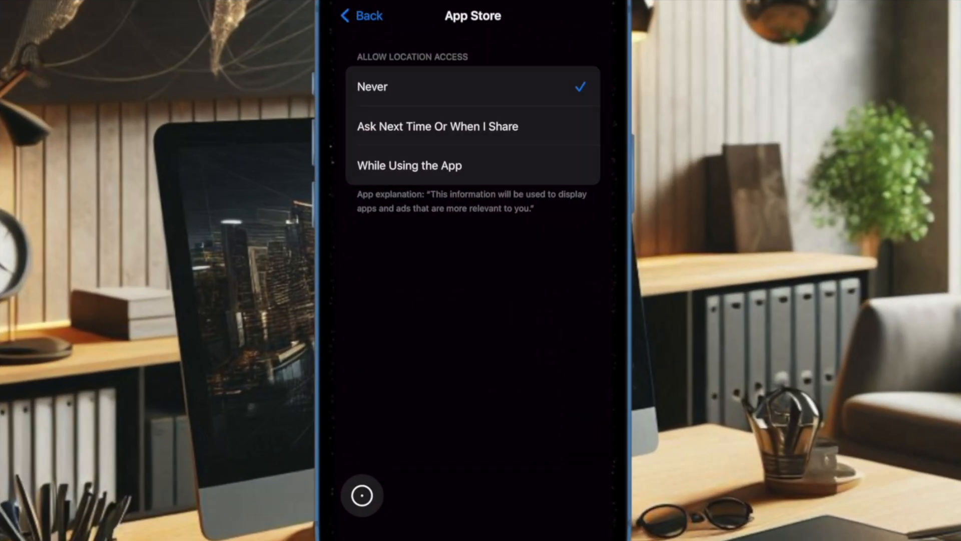
- Set App Store's location access to Never in Location Services
left_click(409, 165)
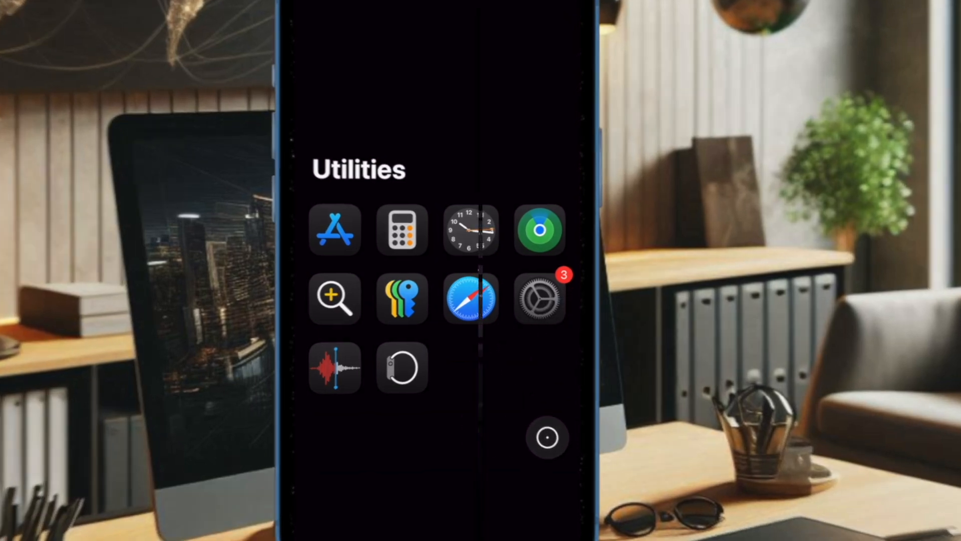
- Review Battery Usage by App, with Safari at 18% and Recently Deleted Apps at 17%
left_click(539, 299)
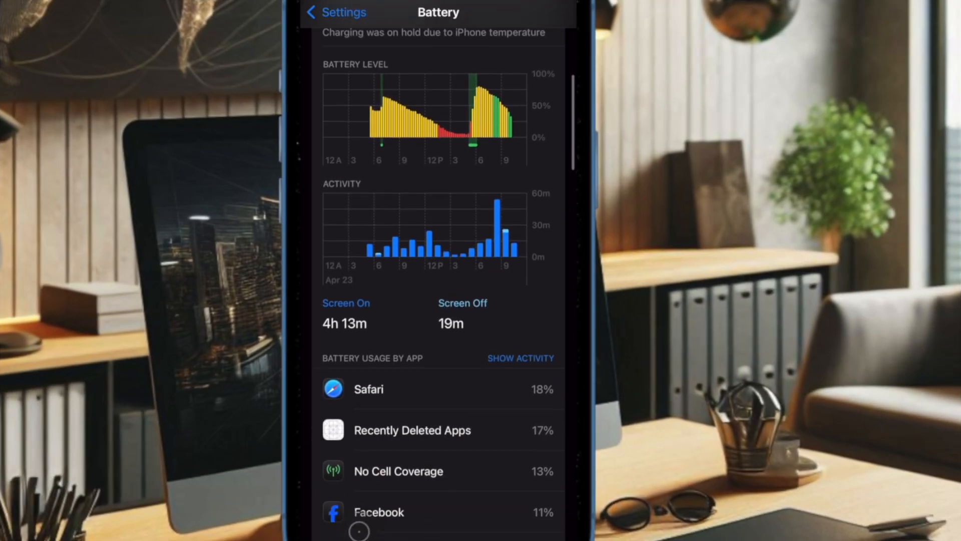
scroll("down", 3)
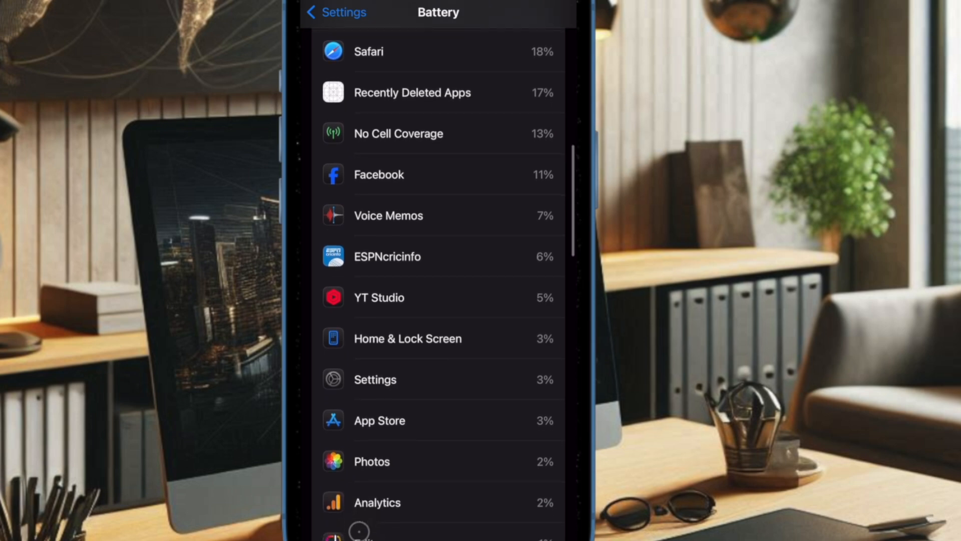
scroll("down", 3)
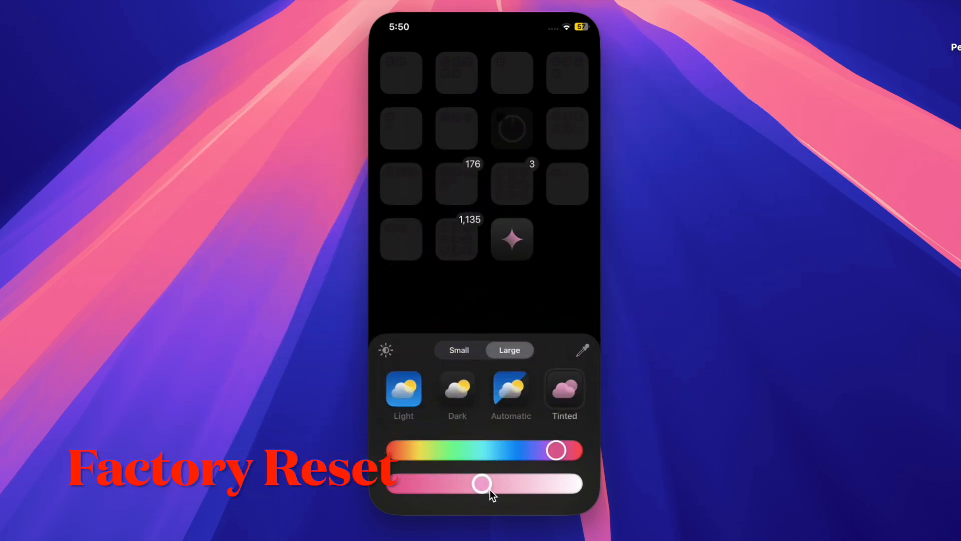
- Tune the icon tint to a pinkish-red hue at about half intensity
left_click_drag(482, 485, 570, 485)
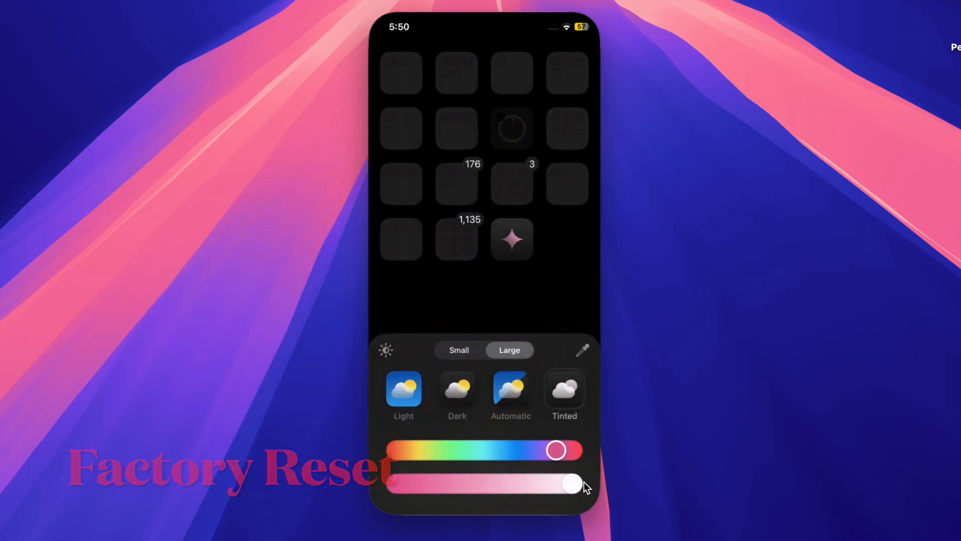
left_click_drag(570, 485, 485, 485)
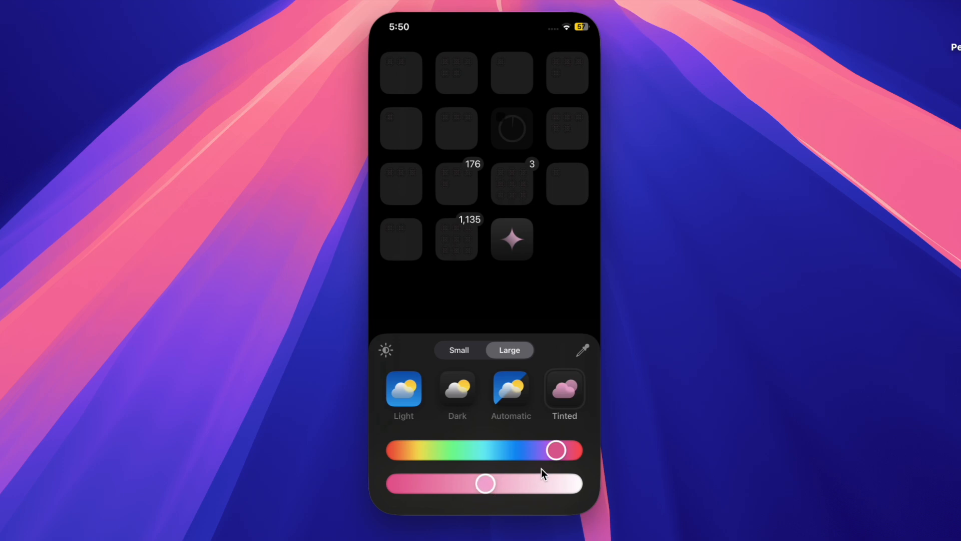
left_click_drag(555, 450, 562, 451)
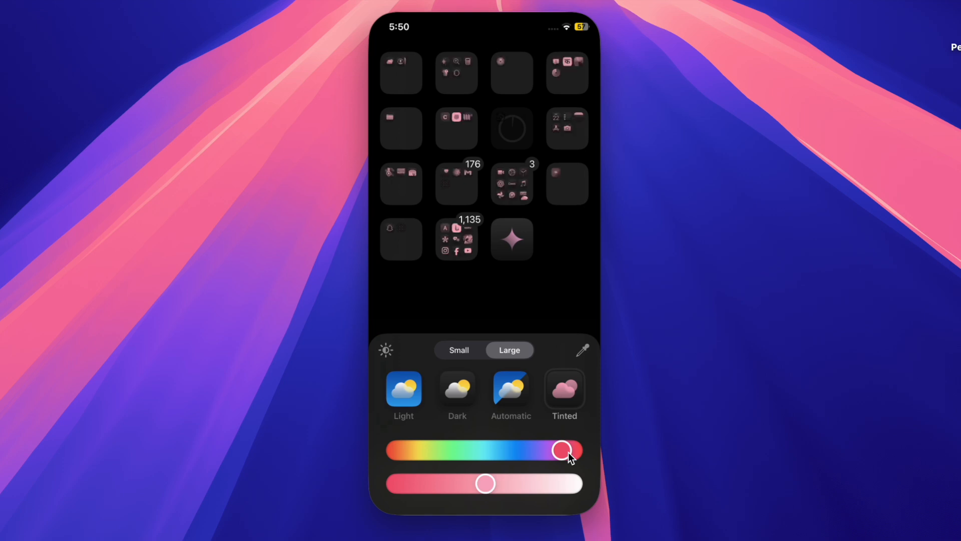
mouse_move(599, 380)
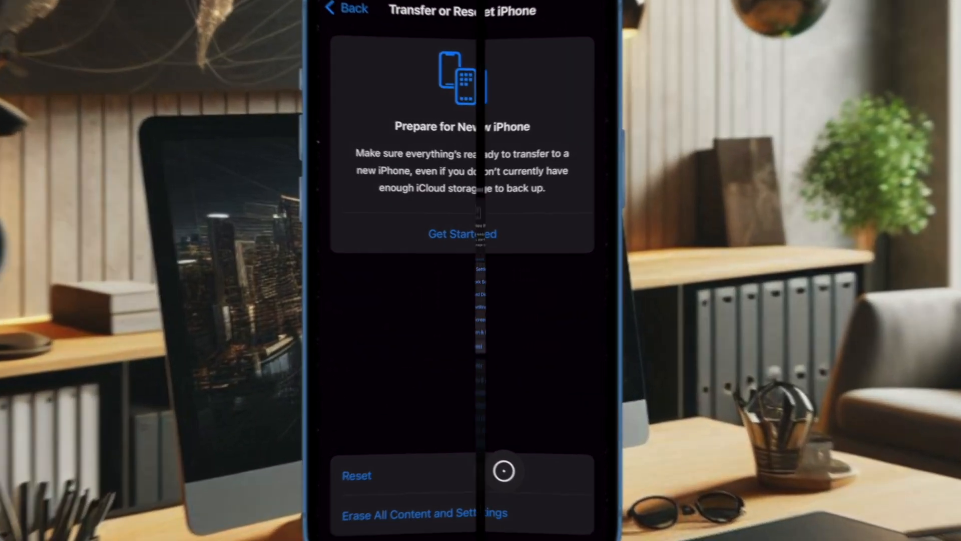
- Choose Reset All Settings from the Transfer or Reset iPhone reset options
left_click(357, 475)
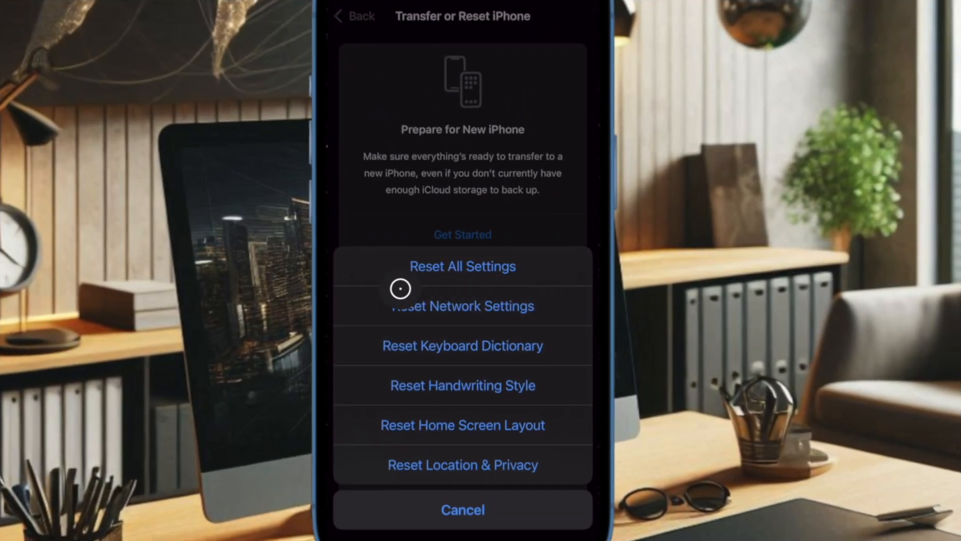
left_click(462, 265)
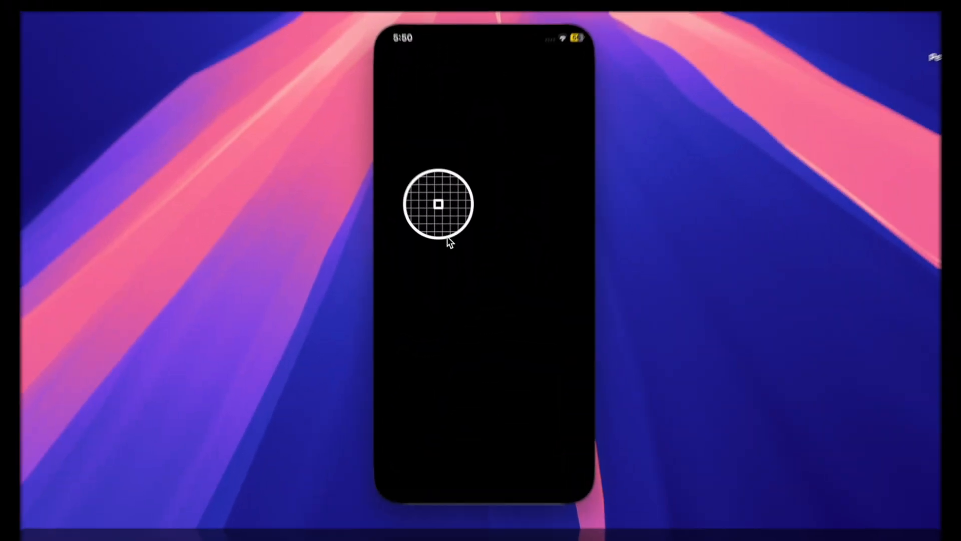
left_click_drag(436, 204, 451, 380)
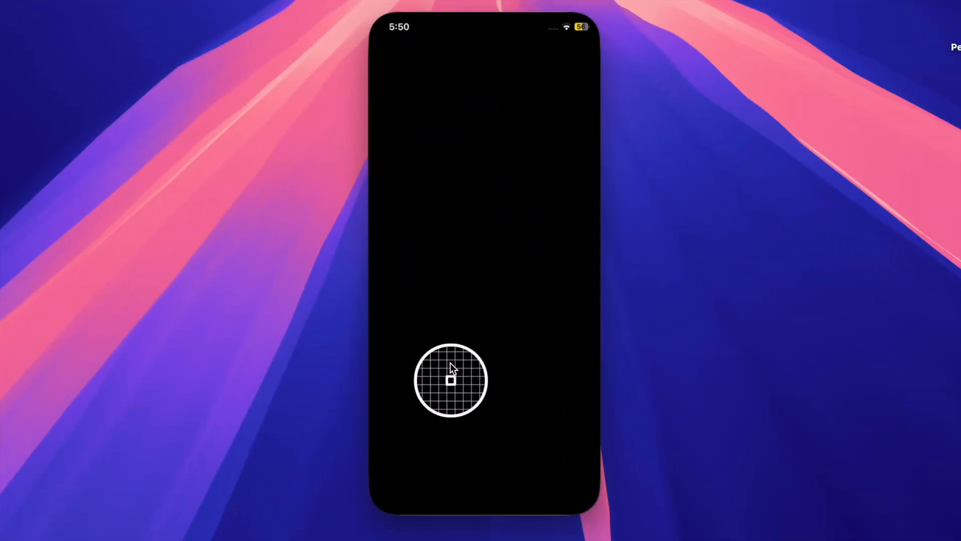
left_click_drag(451, 380, 499, 246)
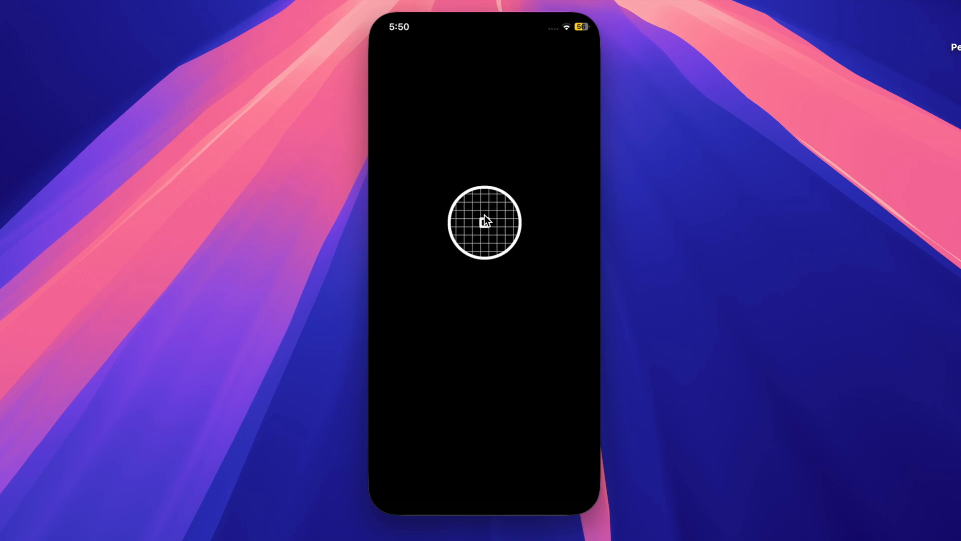
left_click_drag(484, 222, 476, 254)
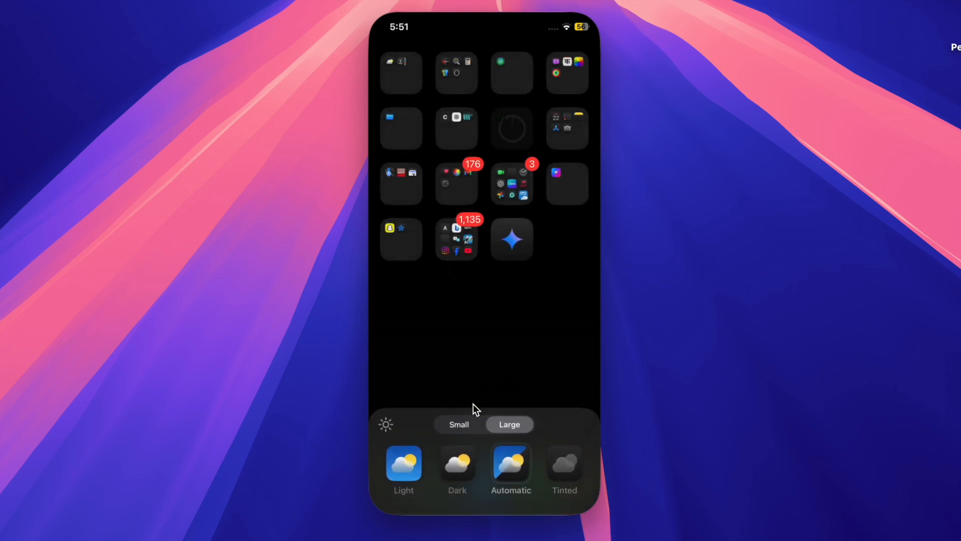
left_click(403, 468)
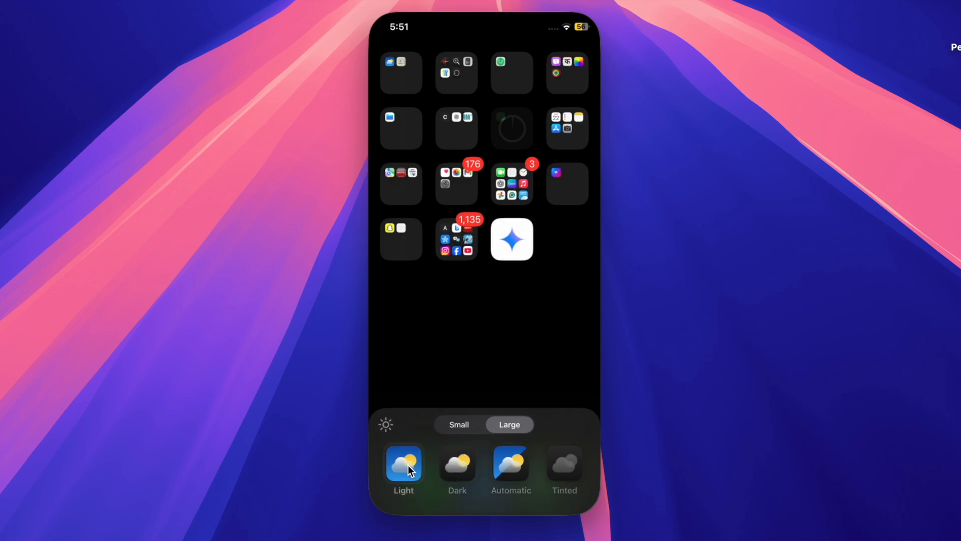
mouse_move(457, 468)
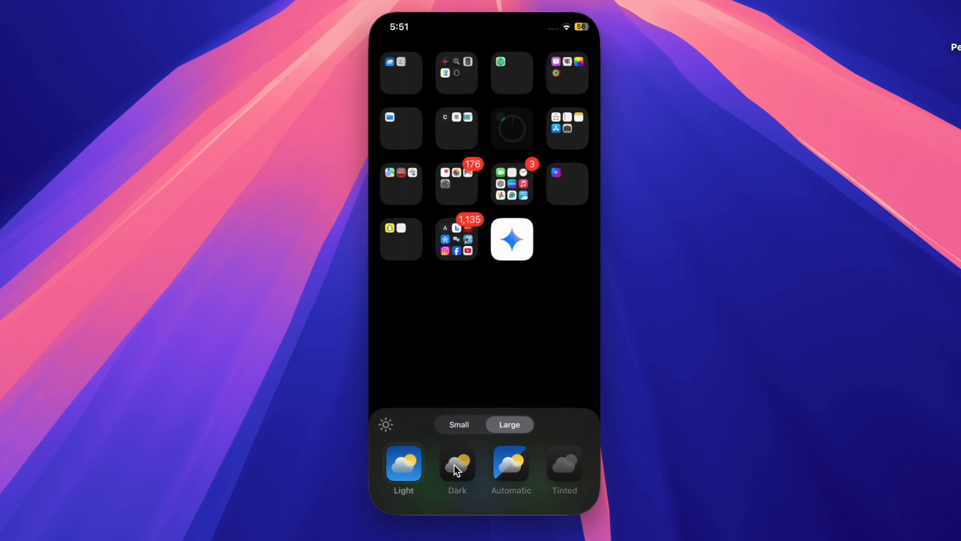
left_click(511, 467)
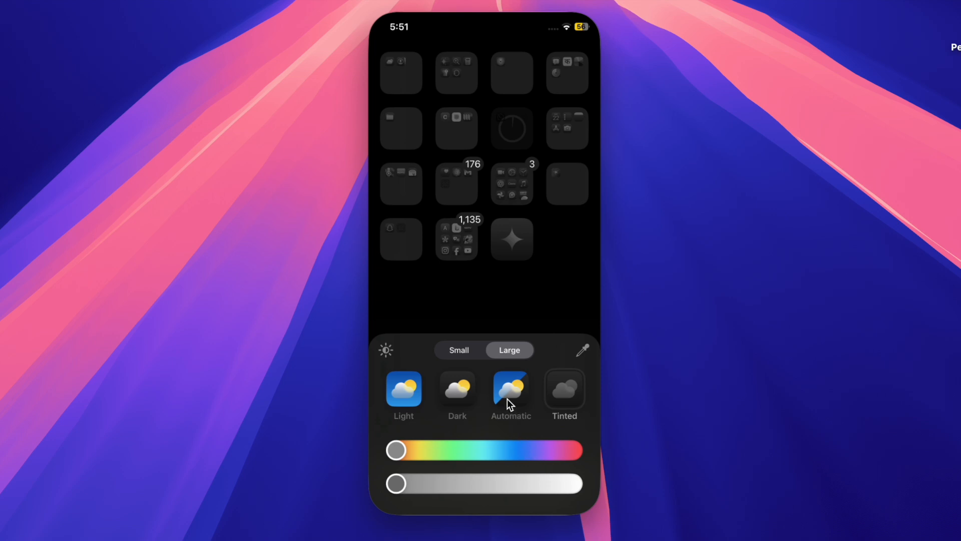
left_click(458, 350)
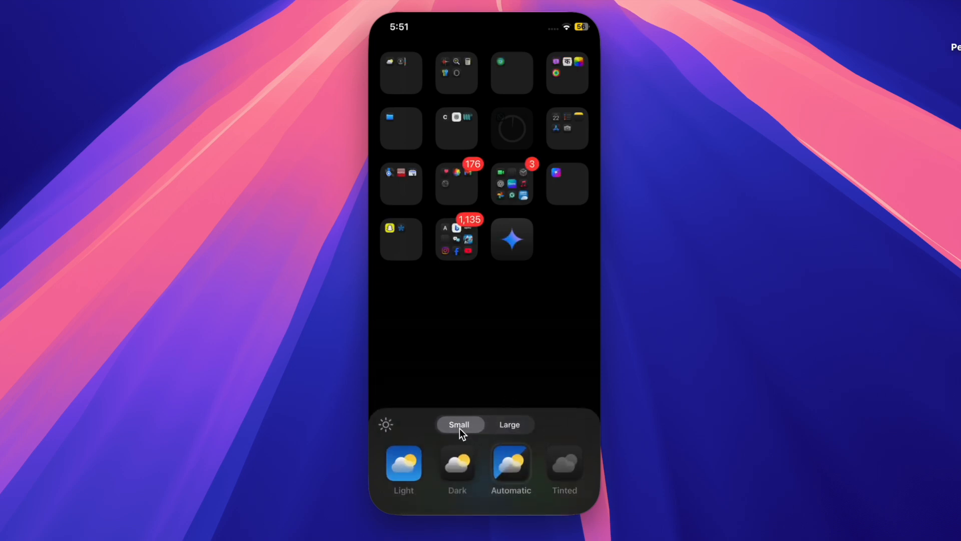